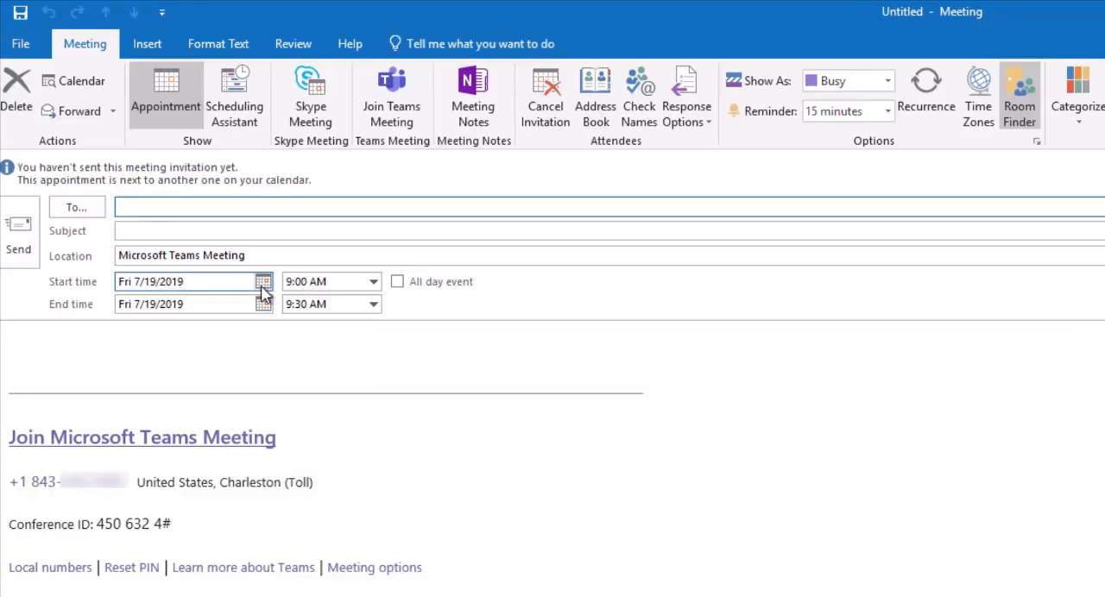
# Keep Friday 7/19/2019 as the date and end the meeting at 10:00 AM
pyautogui.click(263, 282)
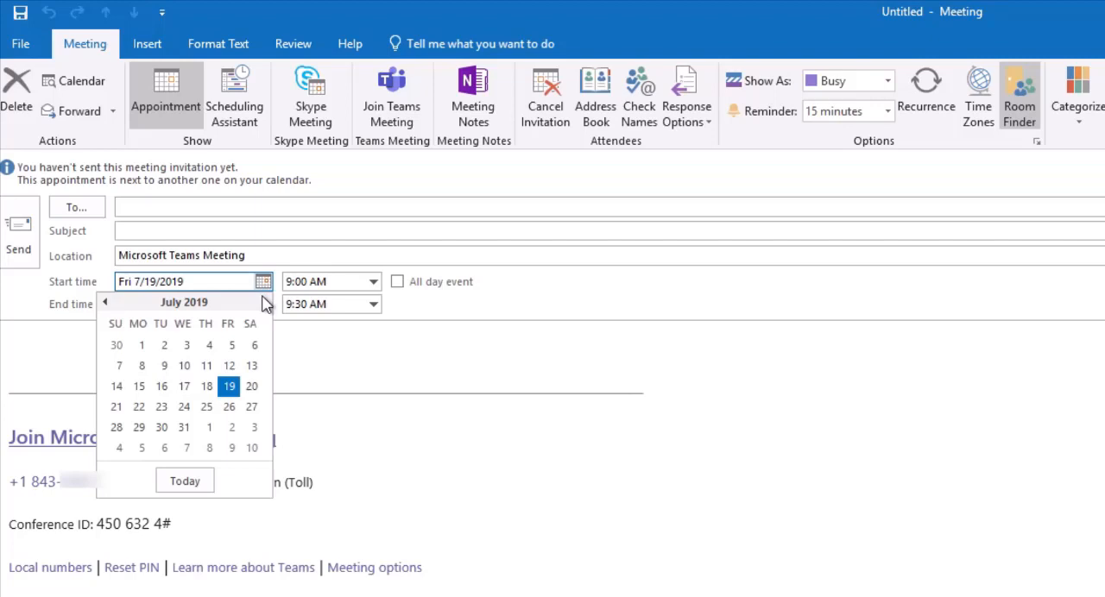
pyautogui.click(228, 386)
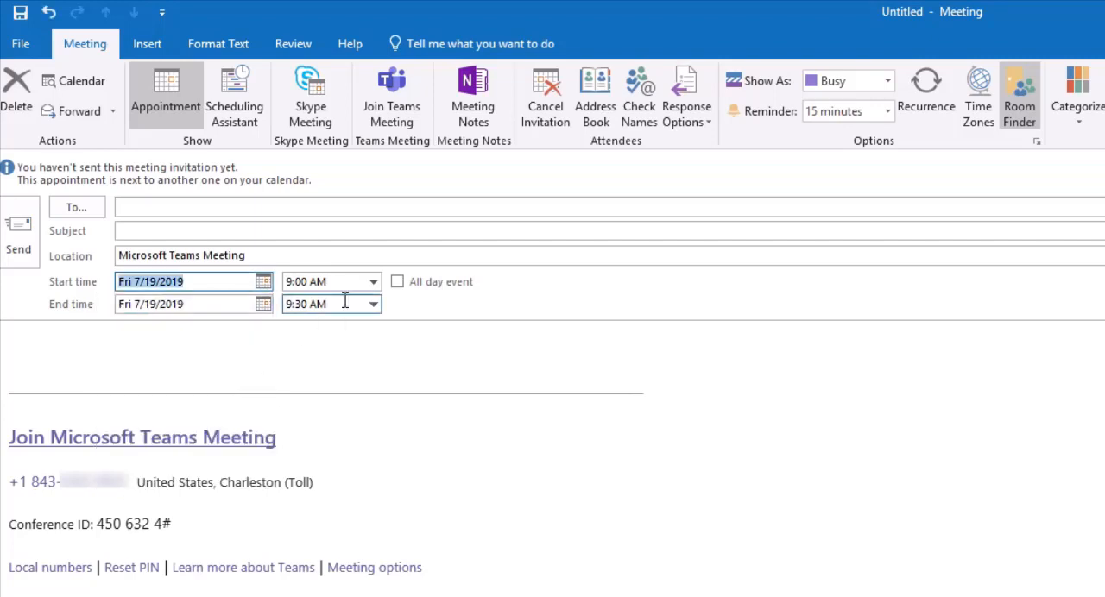
pyautogui.click(373, 282)
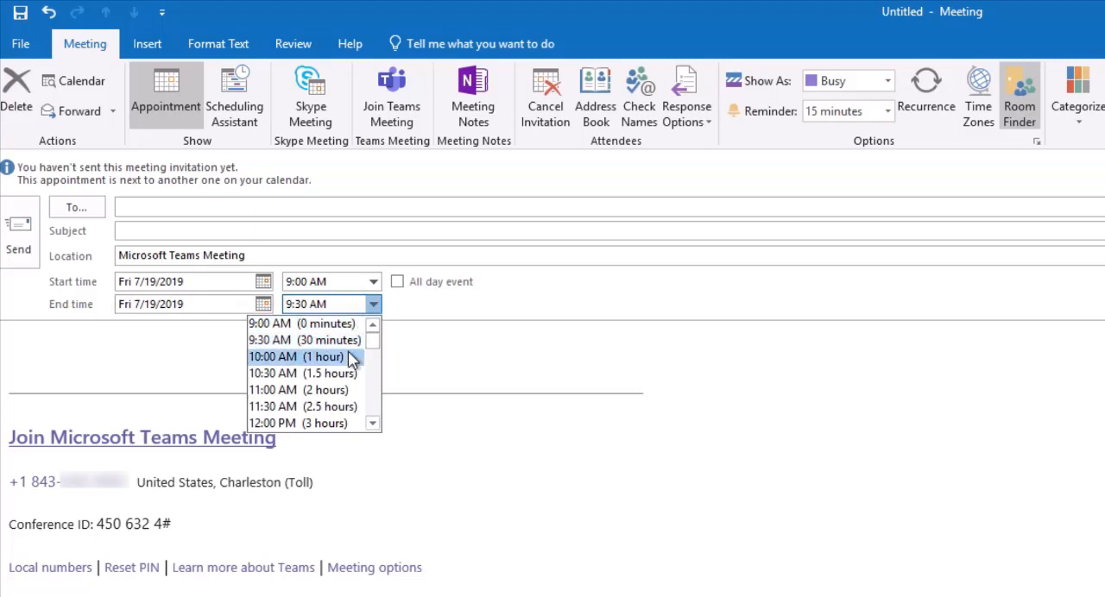
pyautogui.click(293, 358)
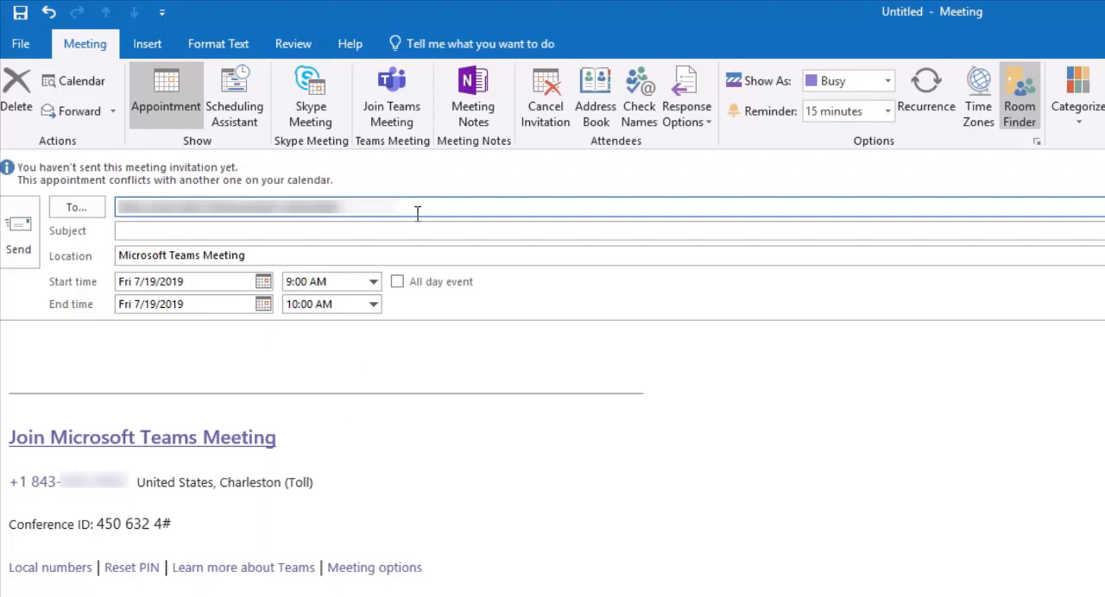
# Check availability in Scheduling Assistant, then set the subject to 'Schedule a conference call'
pyautogui.click(235, 95)
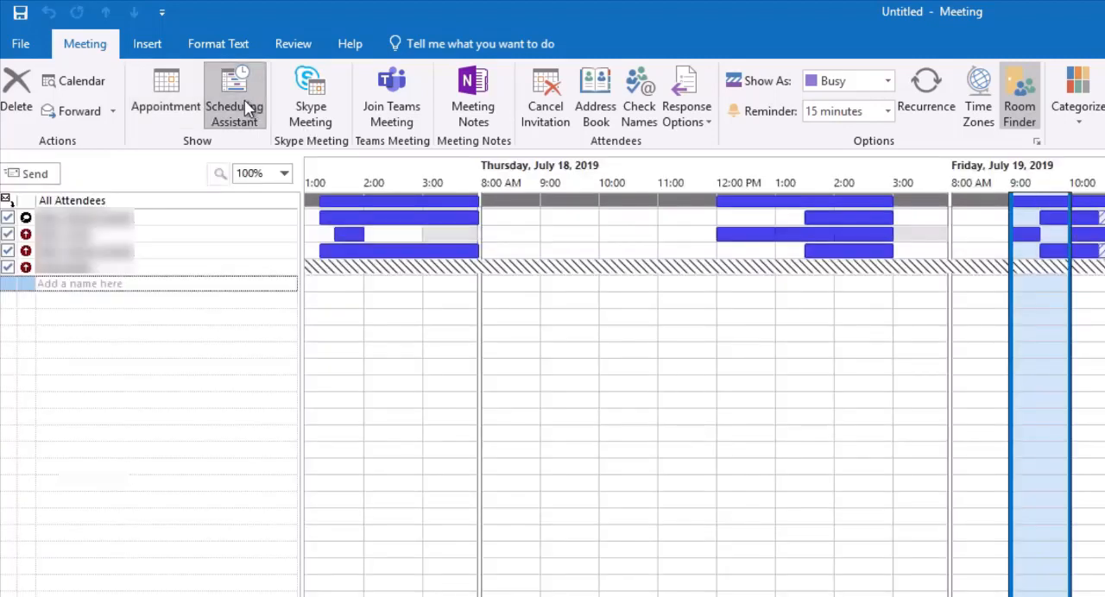
pyautogui.click(164, 95)
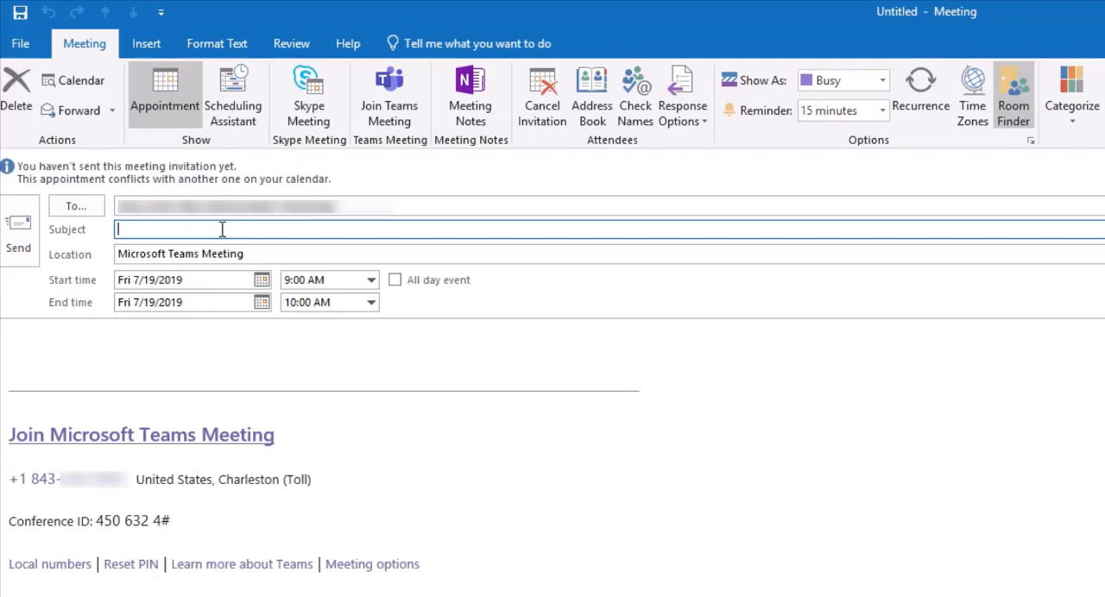
pyautogui.write('Schedule a conference call')
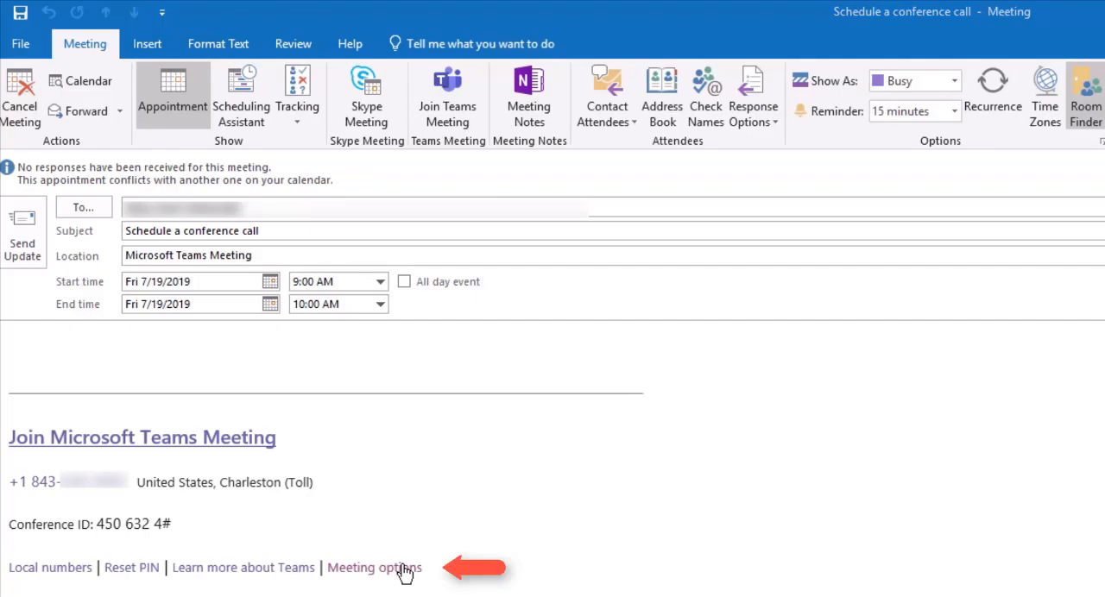
# In Teams meeting options, set 'Who can bypass the lobby?' to Everyone and save
pyautogui.click(372, 568)
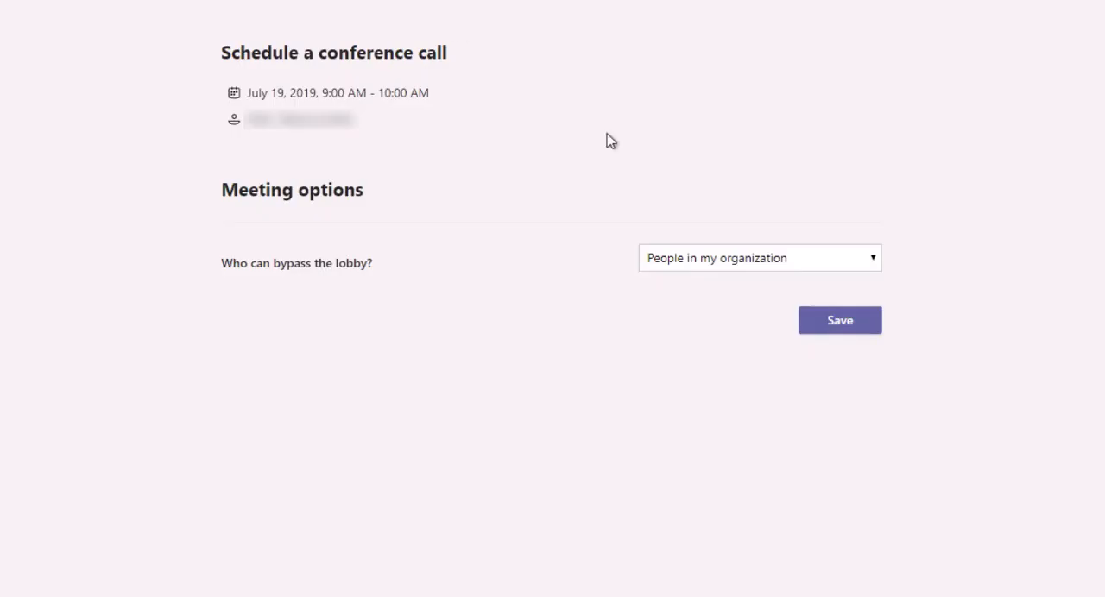
pyautogui.click(760, 257)
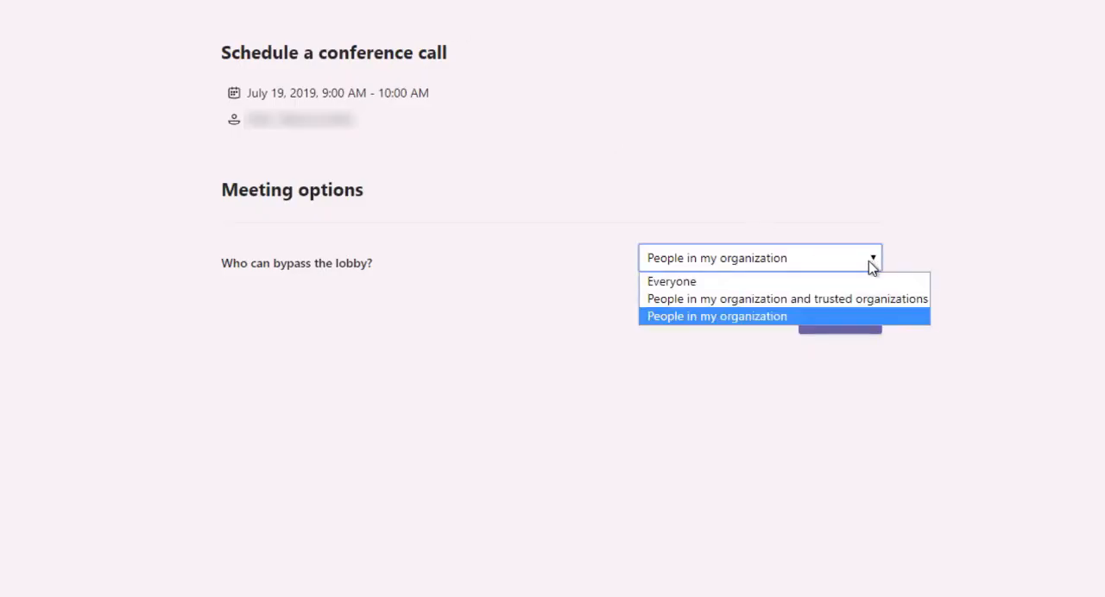
pyautogui.click(672, 281)
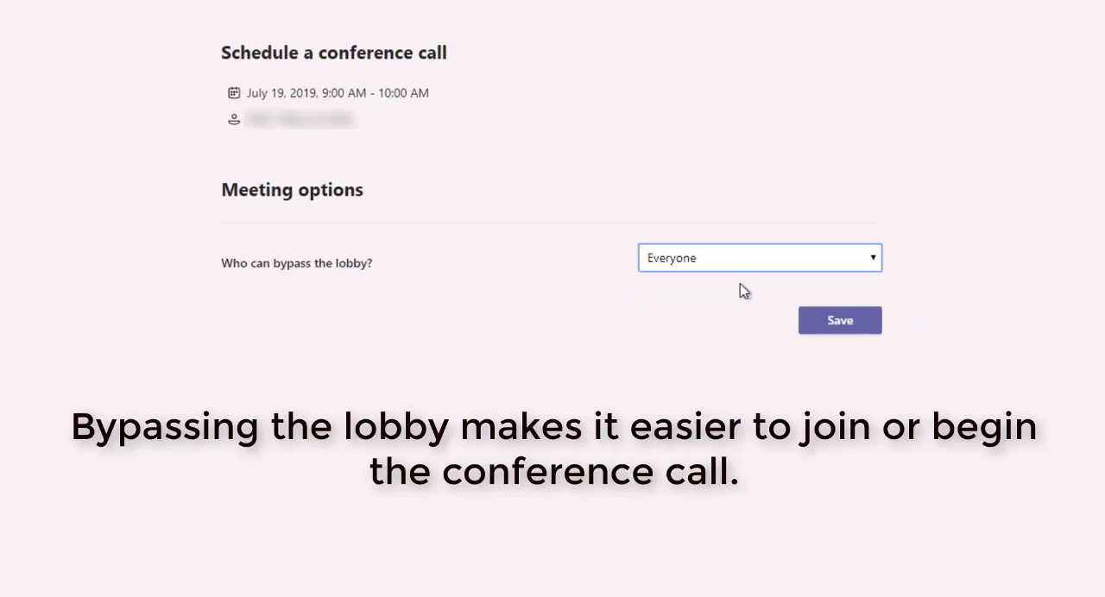
pyautogui.click(839, 321)
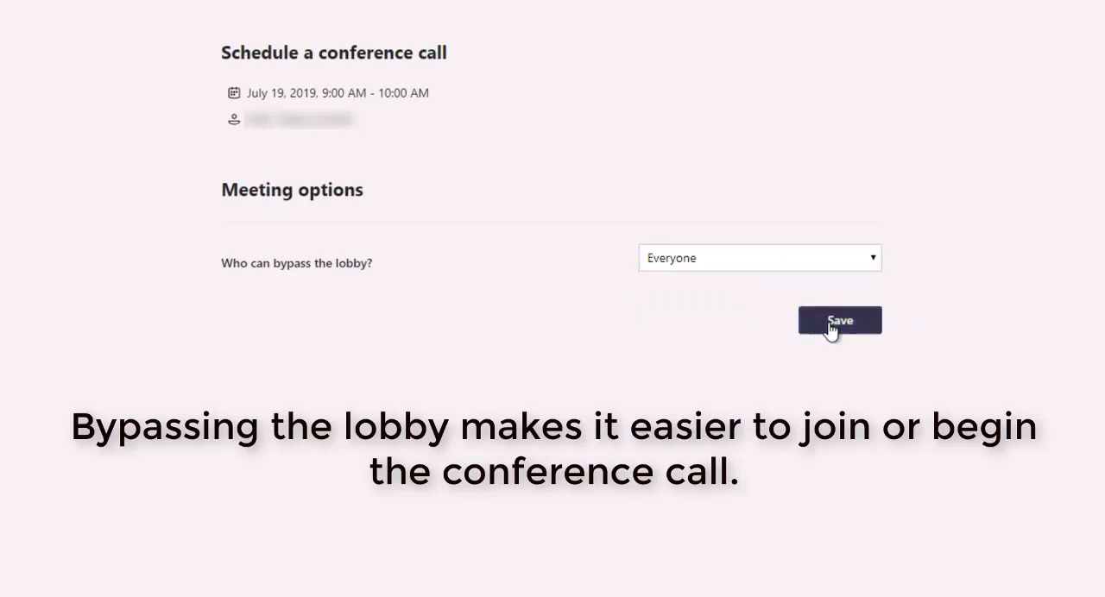
pyautogui.click(839, 321)
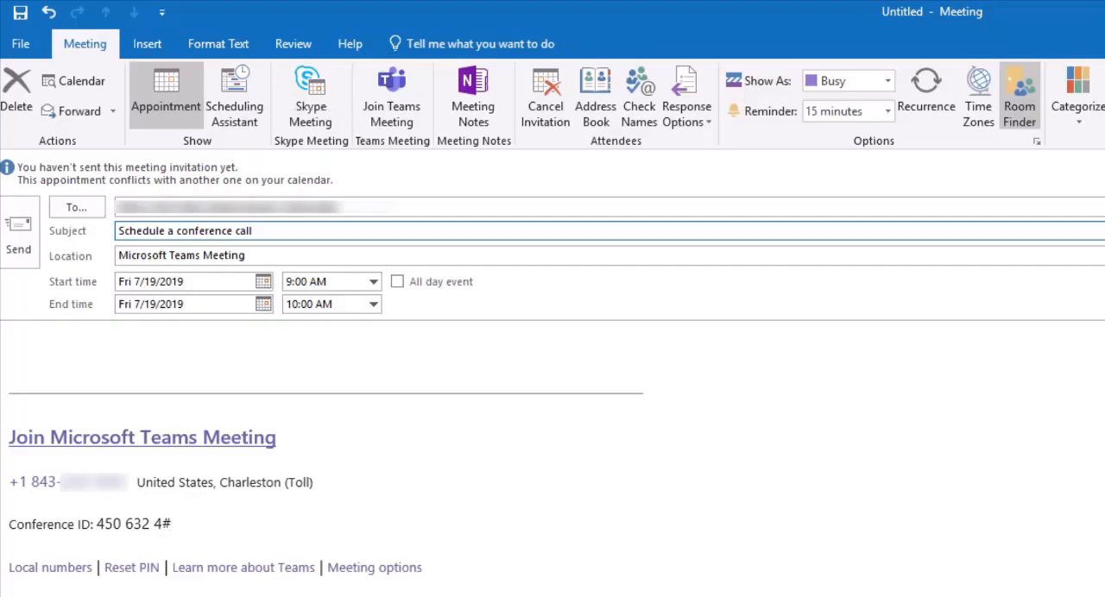
pyautogui.moveTo(777, 490)
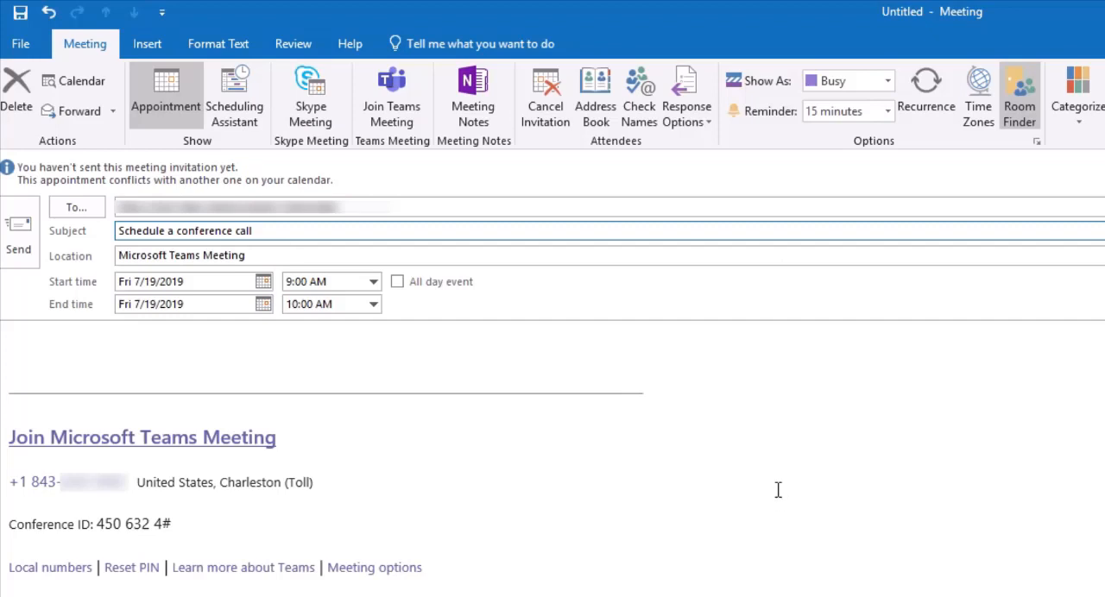